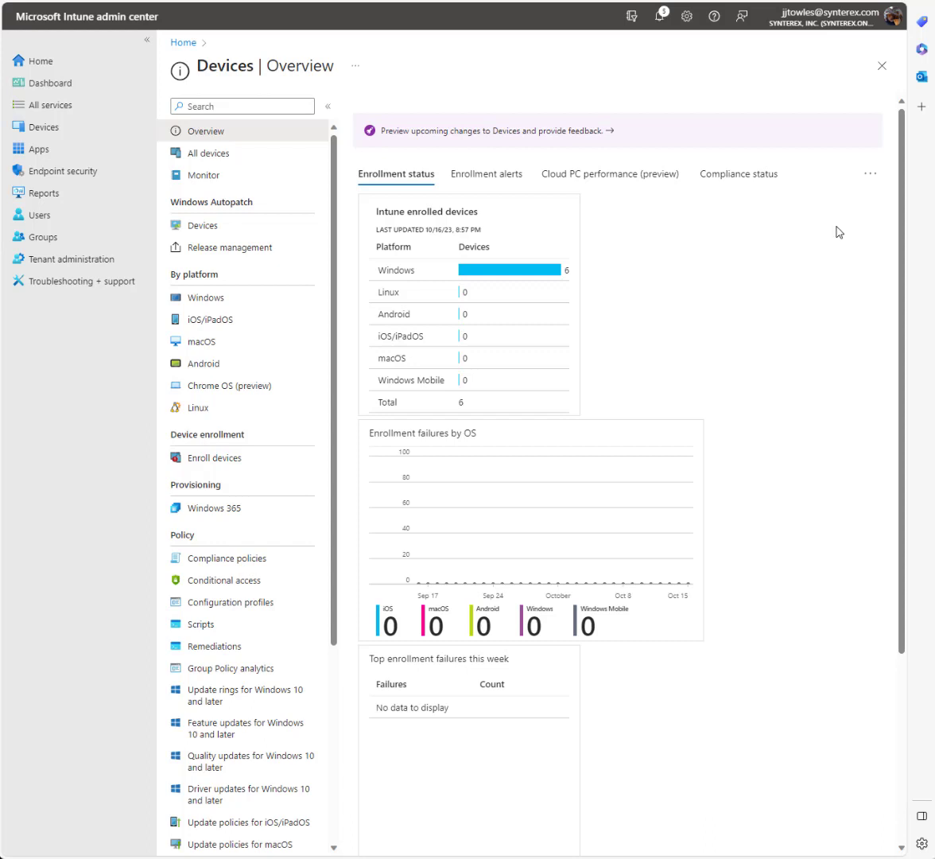
mouse_move(758, 305)
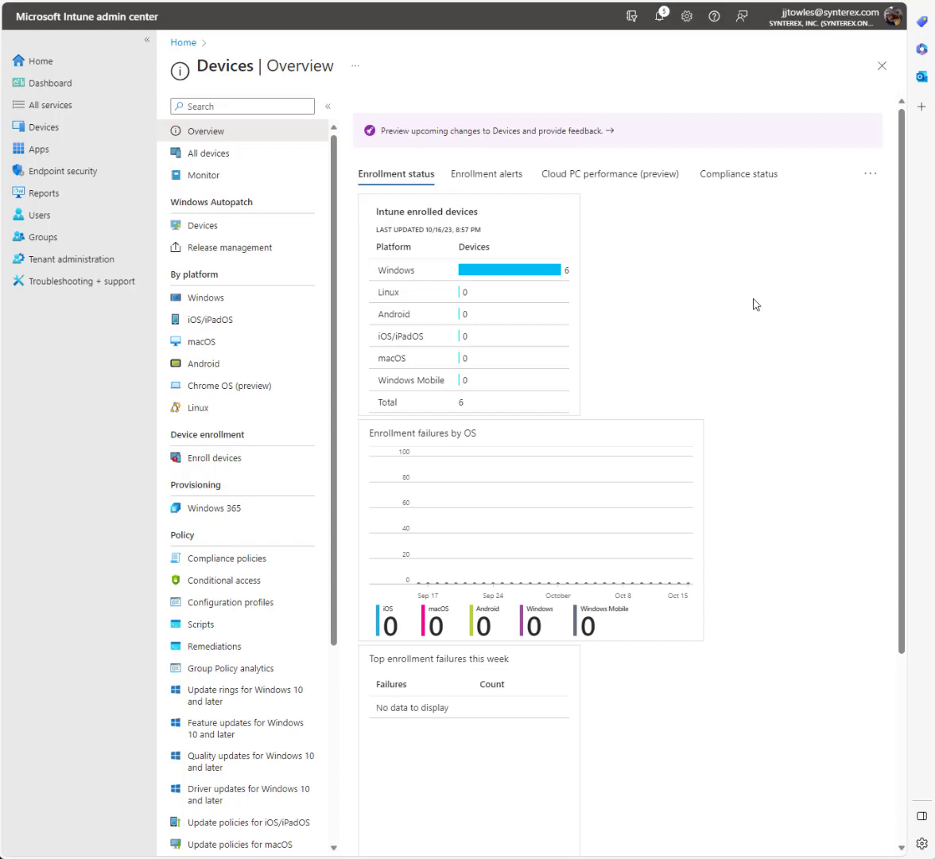
mouse_move(229, 248)
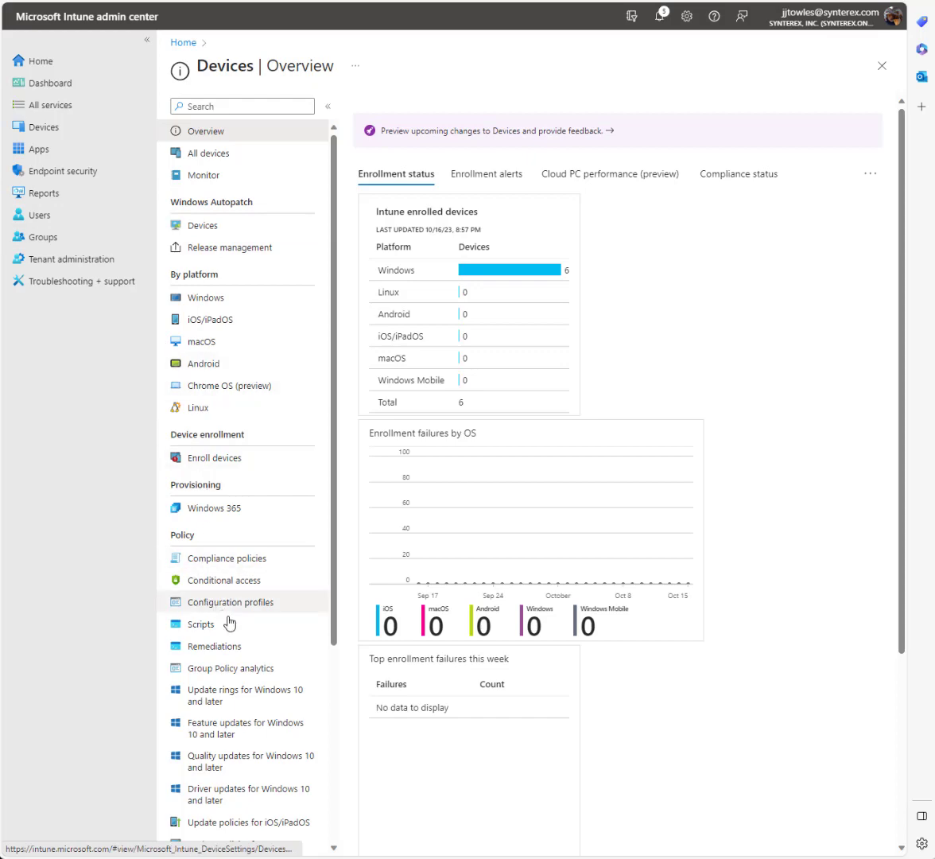
Begin a new macOS Settings catalog configuration profile and name it Okta SSO.
click(231, 601)
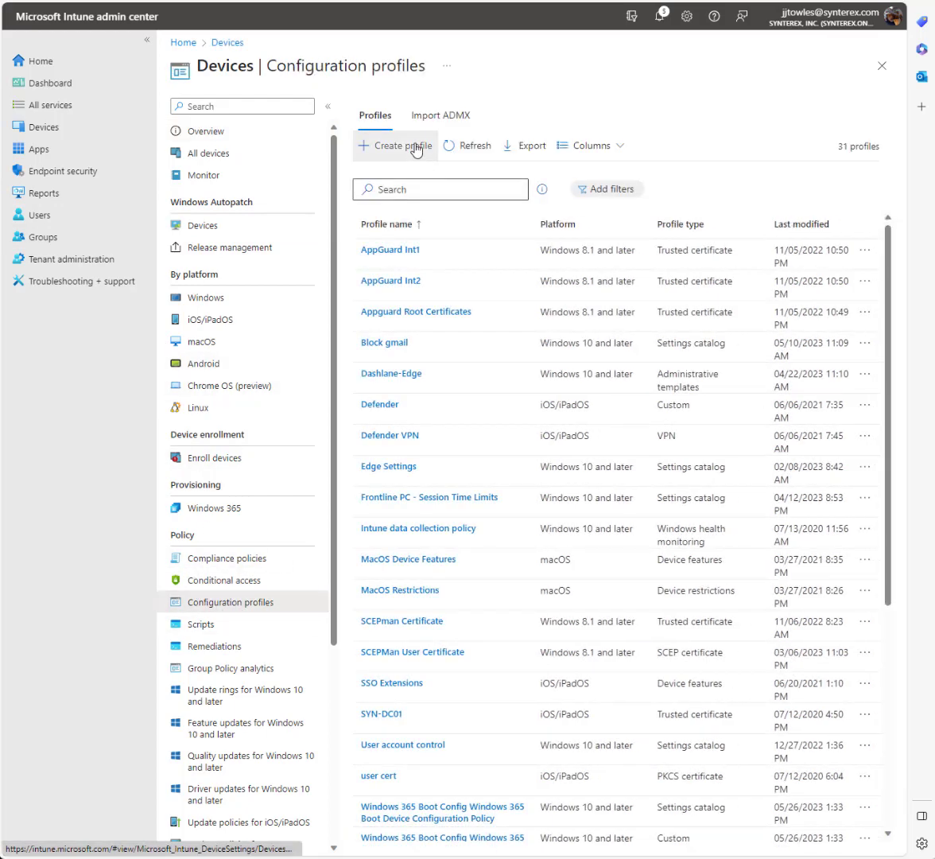
click(395, 146)
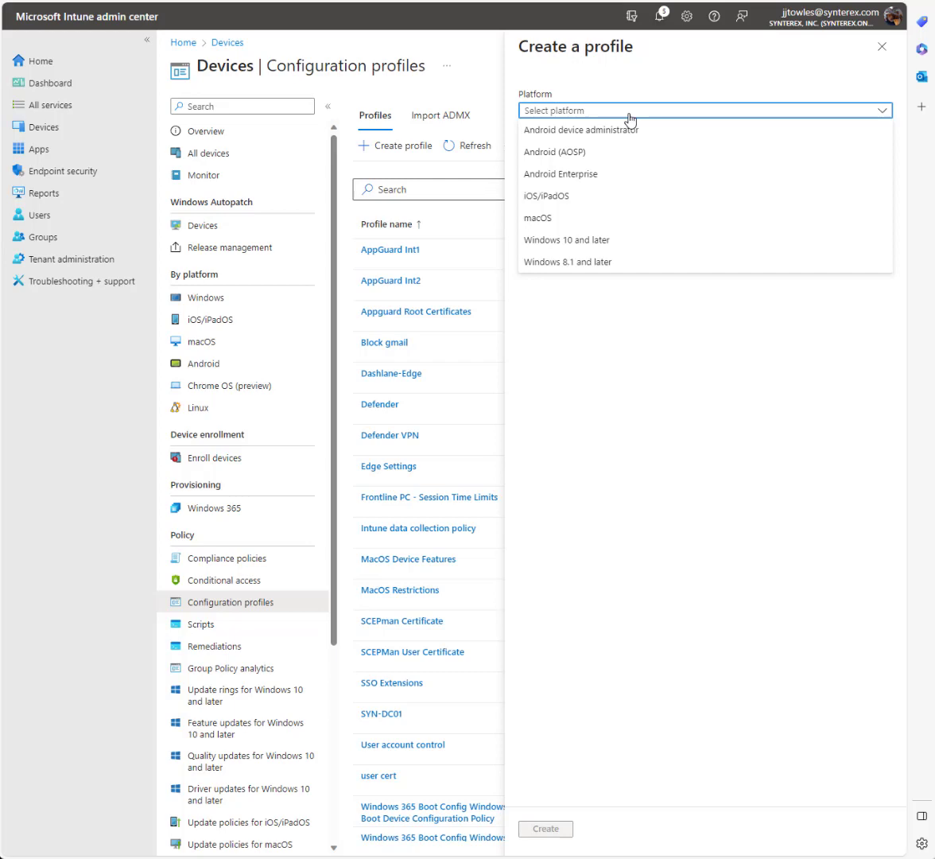
click(538, 218)
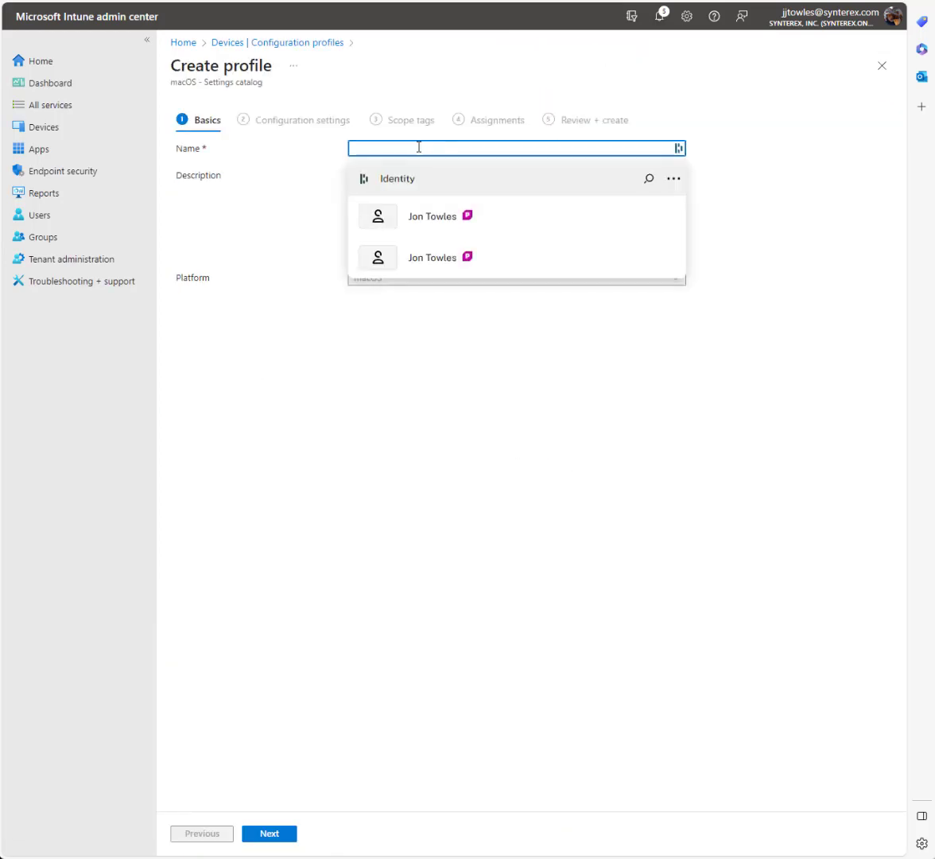
text(Okta SSO)
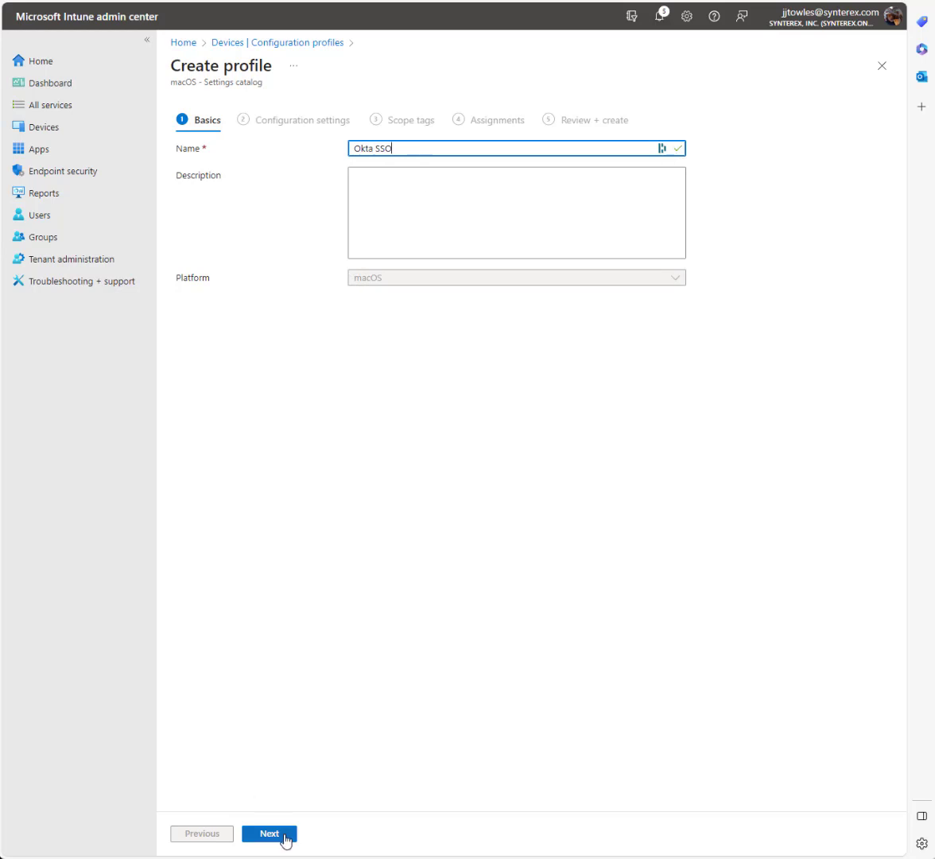
From the settings picker, add all Extensible Single Sign On (SSO) settings to the profile.
click(269, 833)
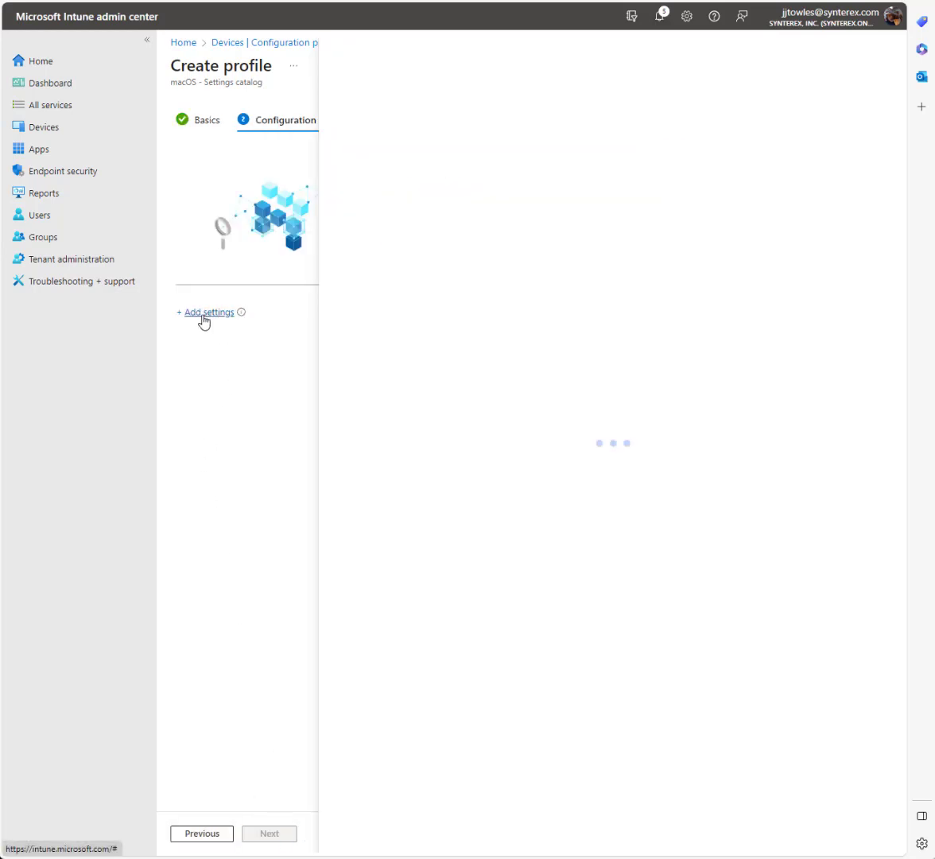
click(209, 312)
text(SSO)
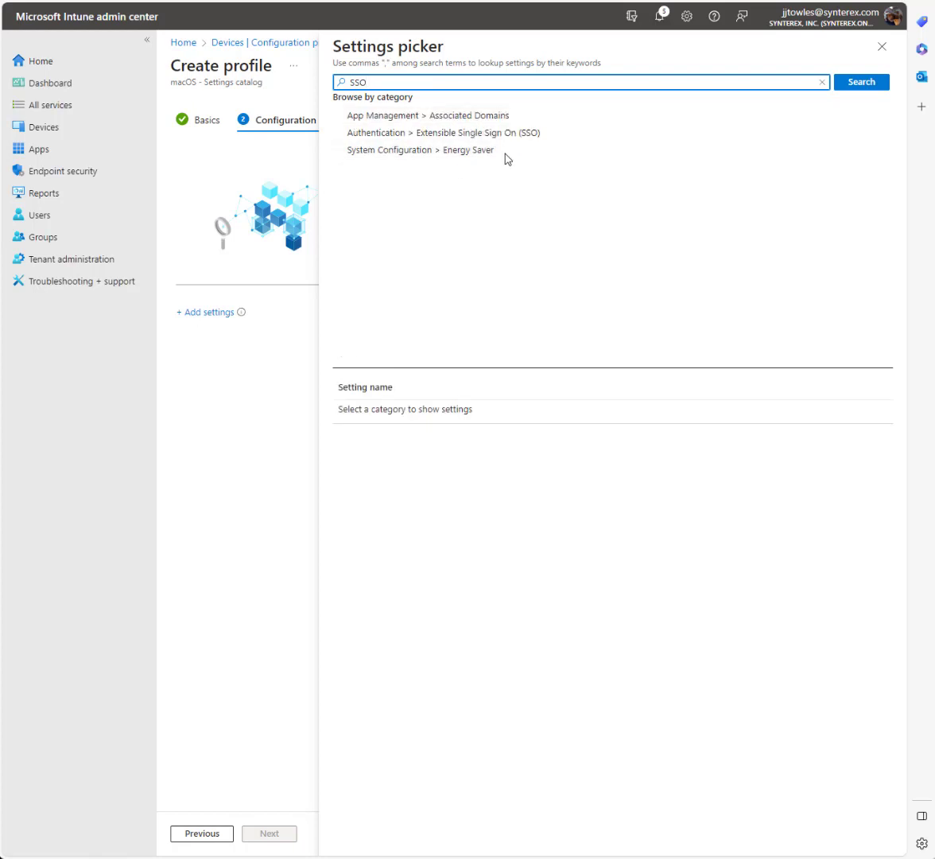
click(477, 134)
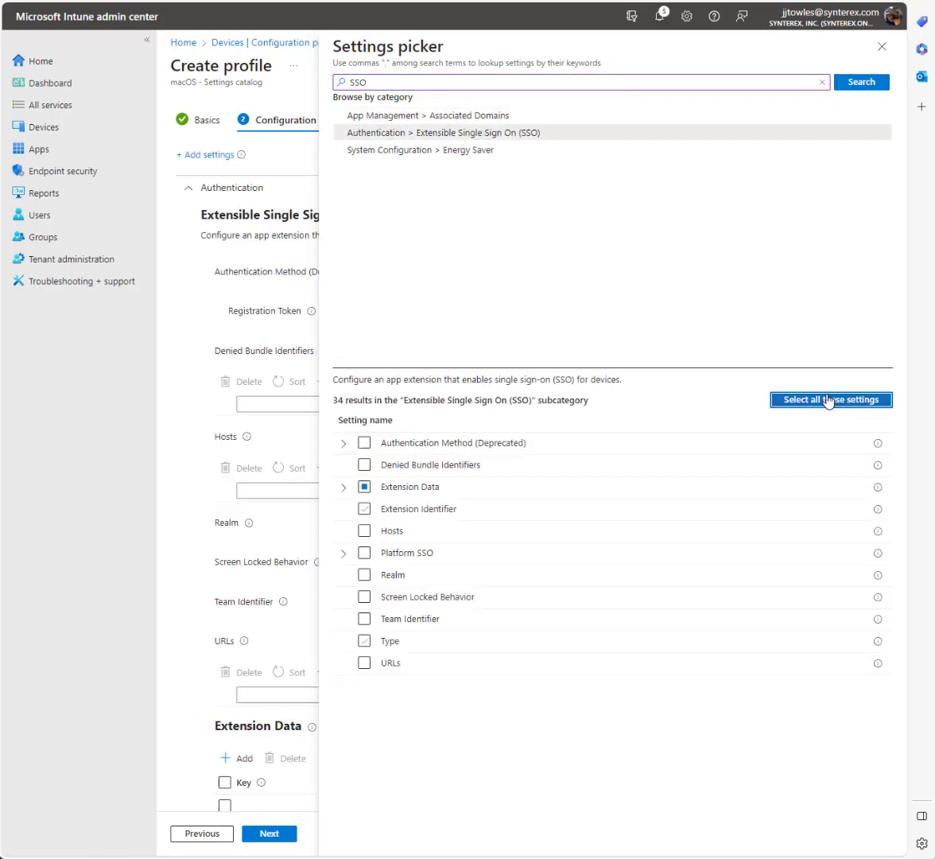
click(830, 401)
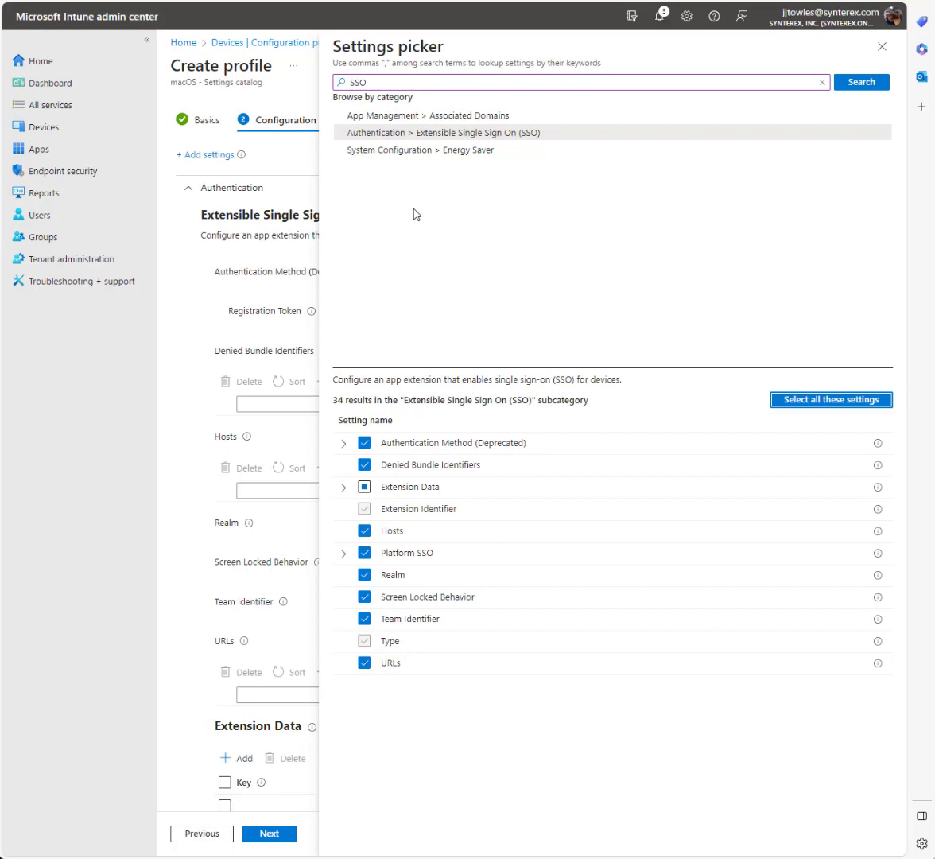
mouse_move(425, 150)
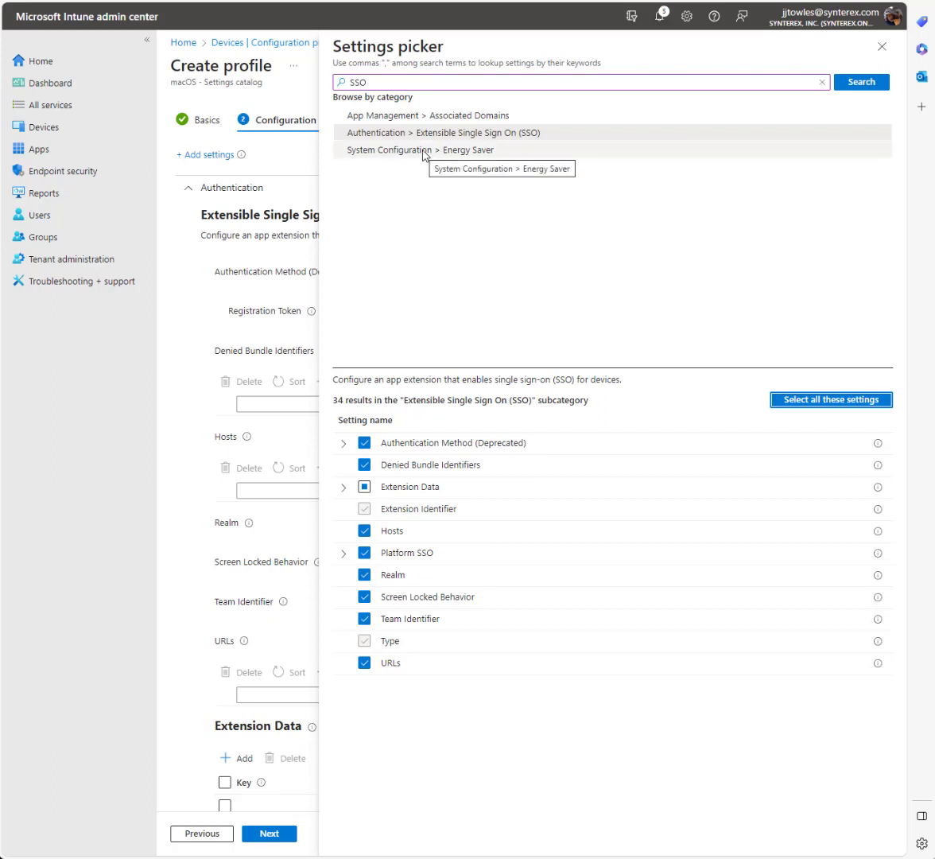
Add all Associated Domains settings as well and return to editing their values.
click(427, 116)
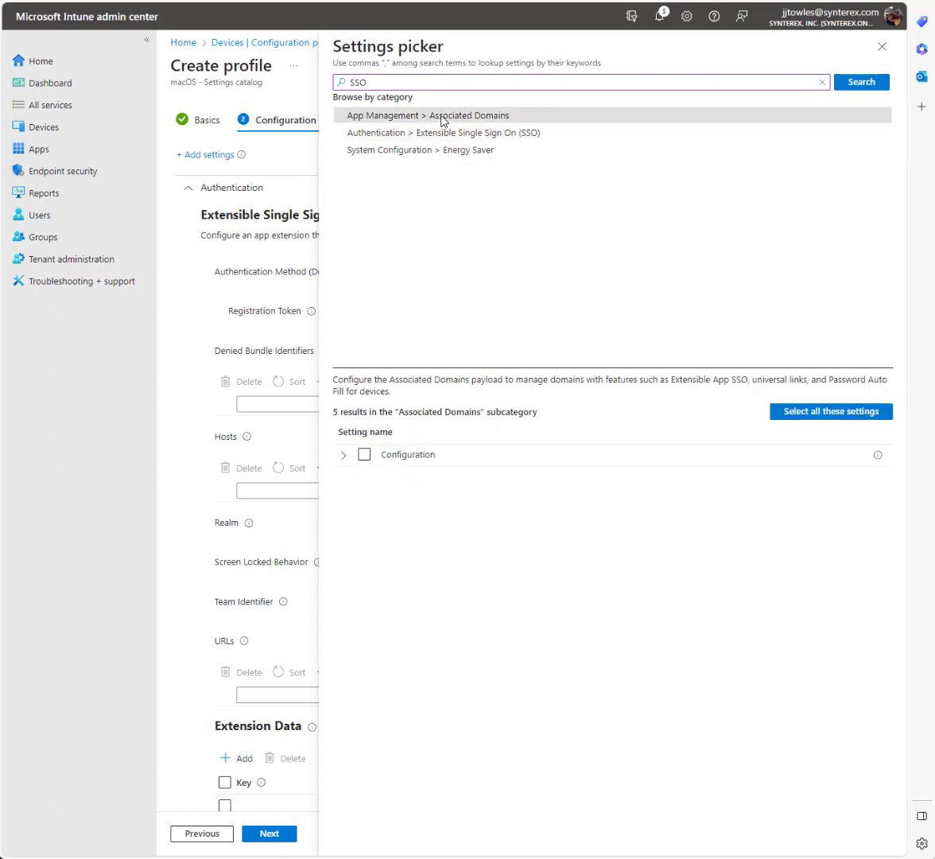
click(830, 410)
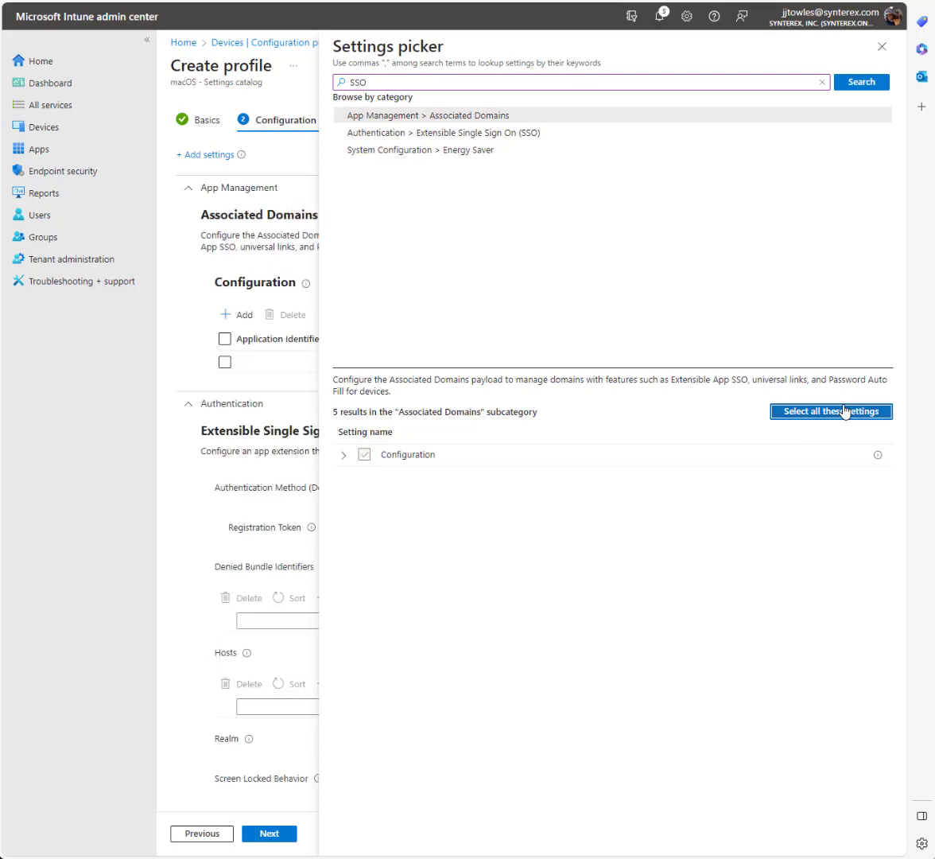
click(831, 411)
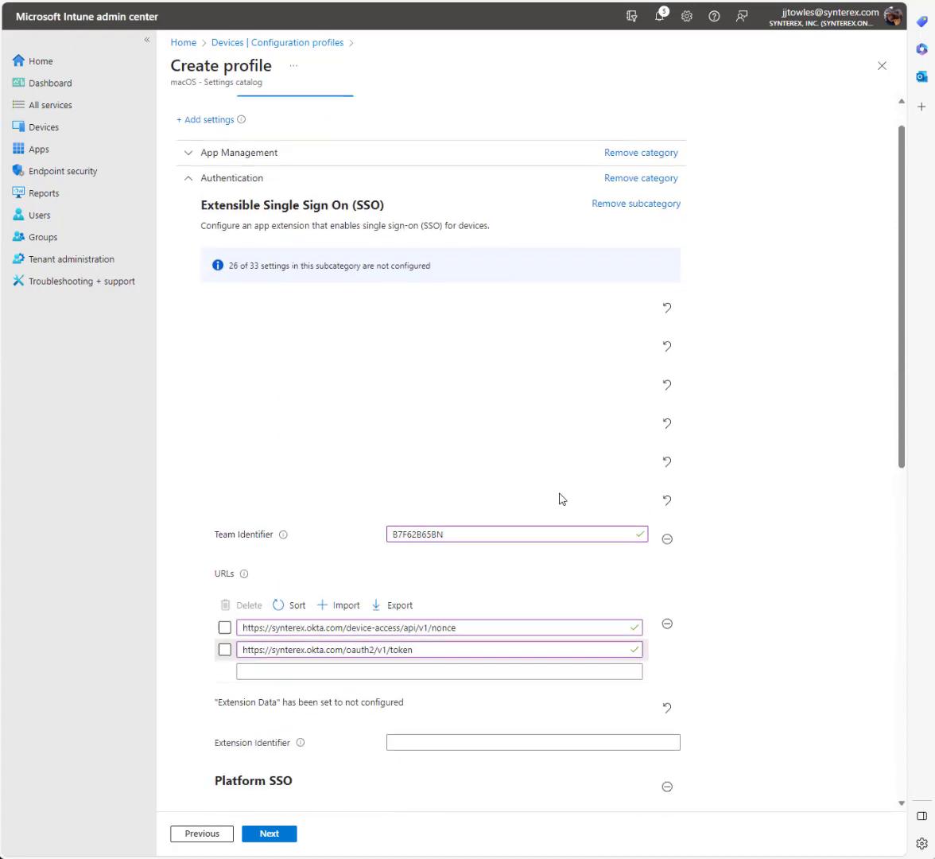
Enter com.okta.mobile.auth-service-extension as the SSO Extension Identifier and review the remaining settings.
scroll(down, 3)
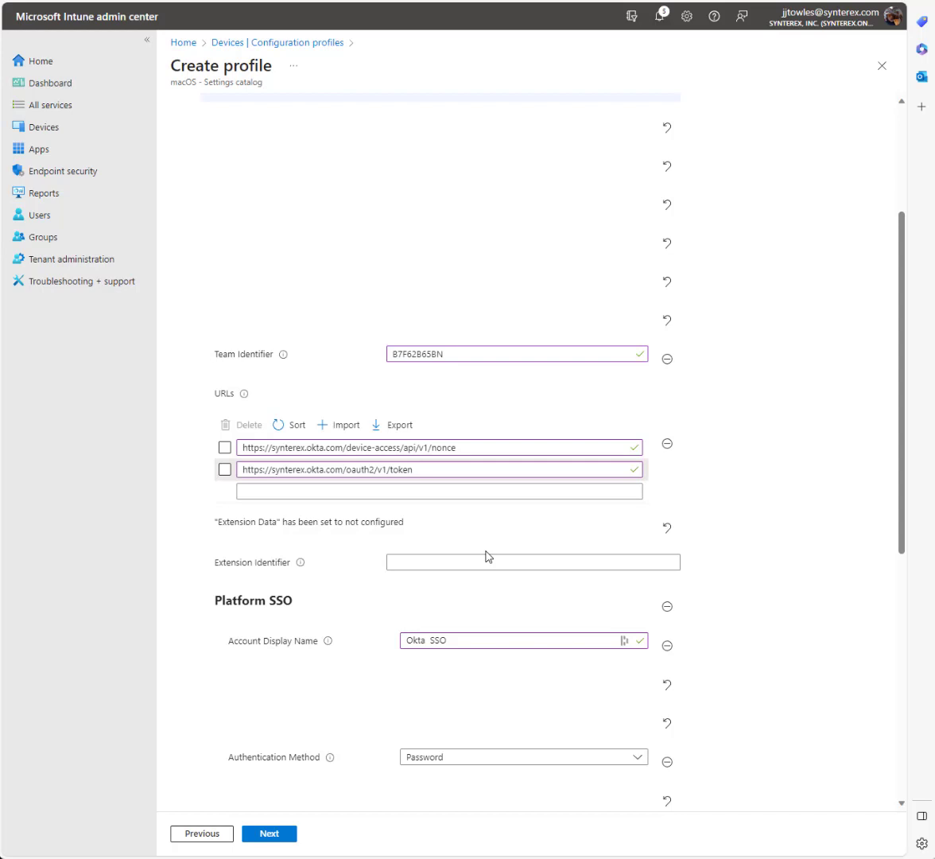
text(com.okta.mobile.auth.service-extension)
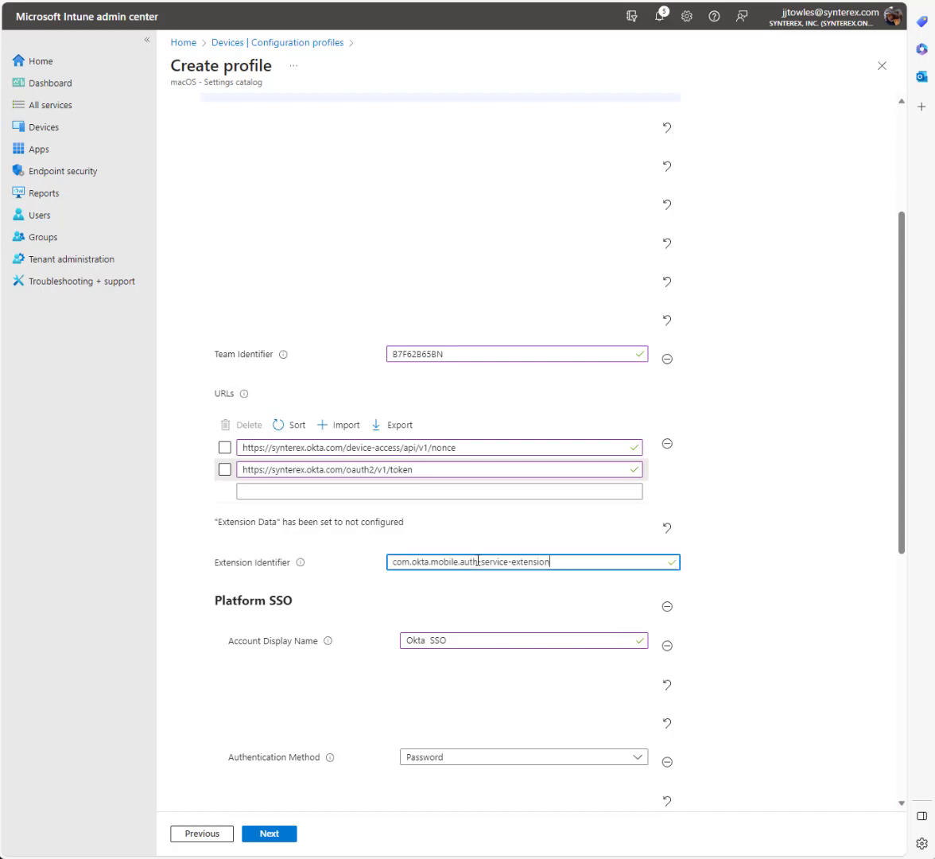
scroll(down, 3)
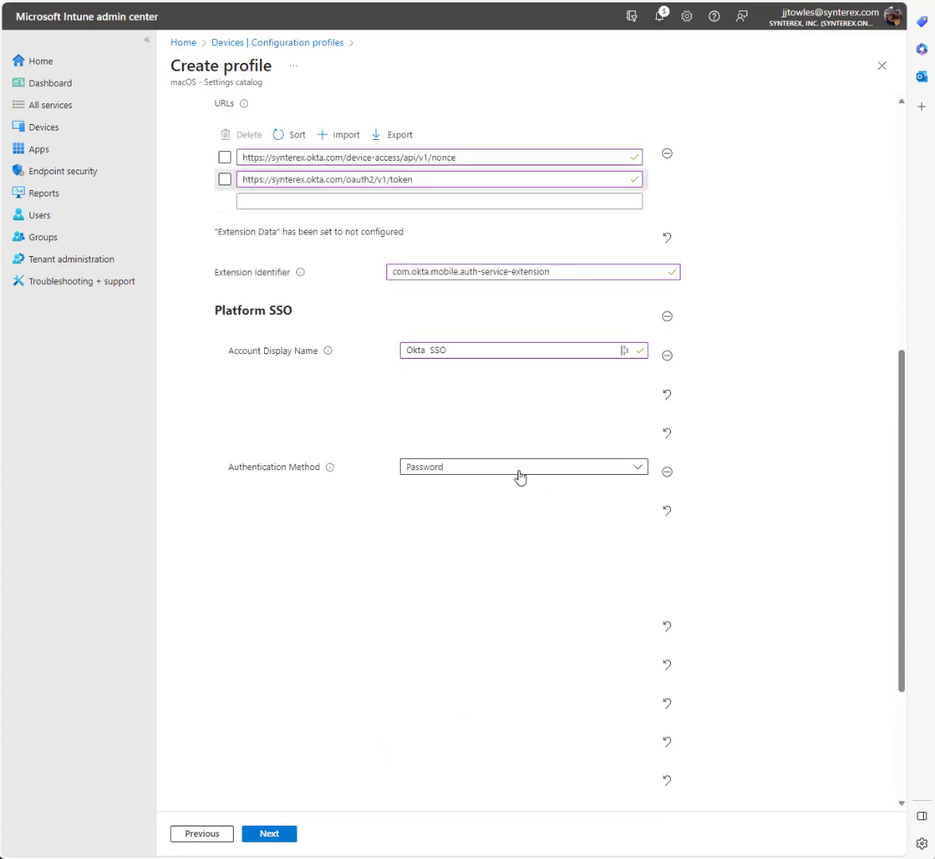
scroll(up, 3)
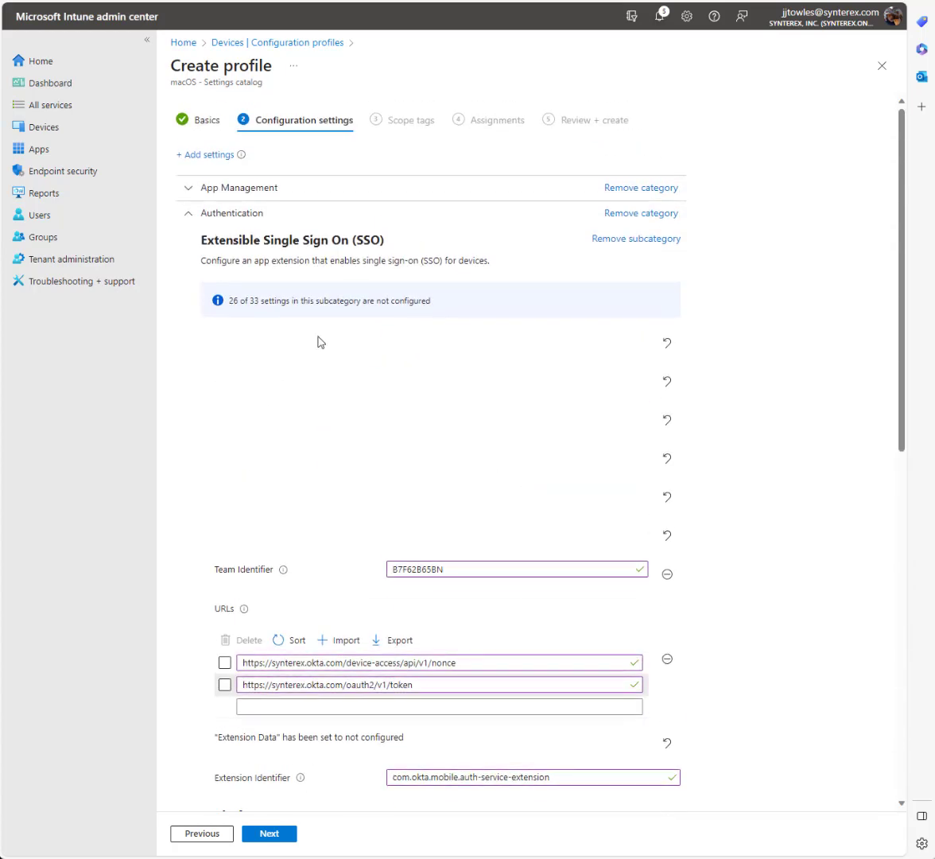
Set app identifier B7F62B65BN.com.okta.mobile.auth-service-extension with domain authsrv:synterex.okta.com.
click(188, 188)
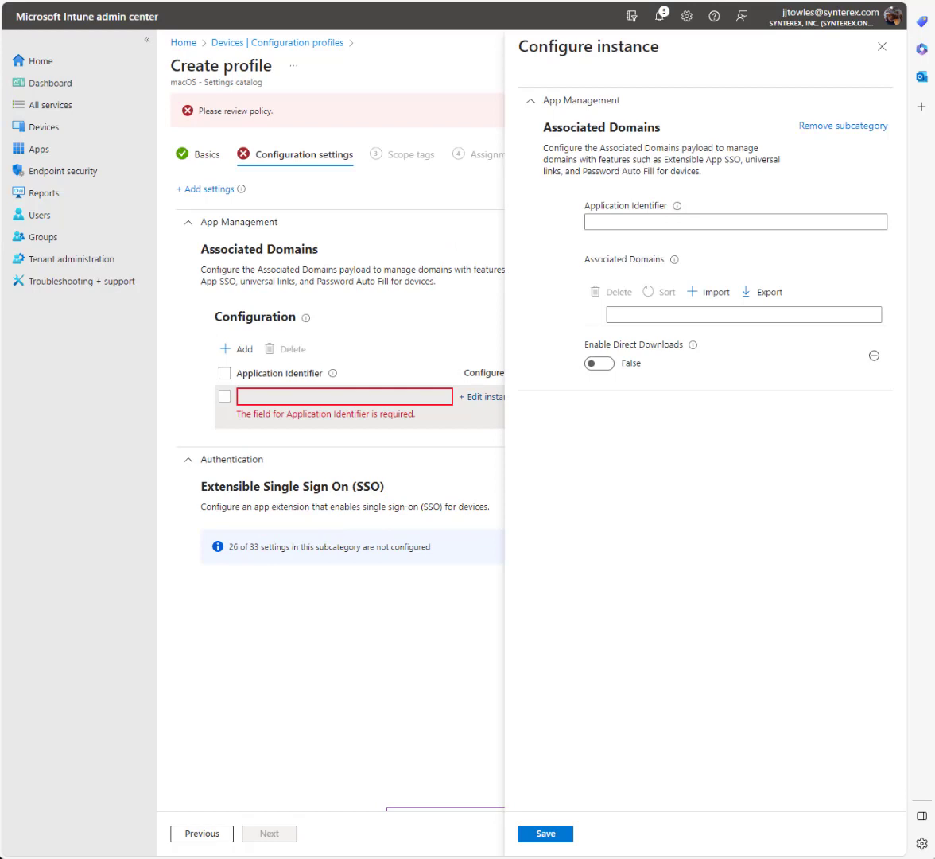
text(B7F62B65BN.com.okta.mobile.auth-service-extension)
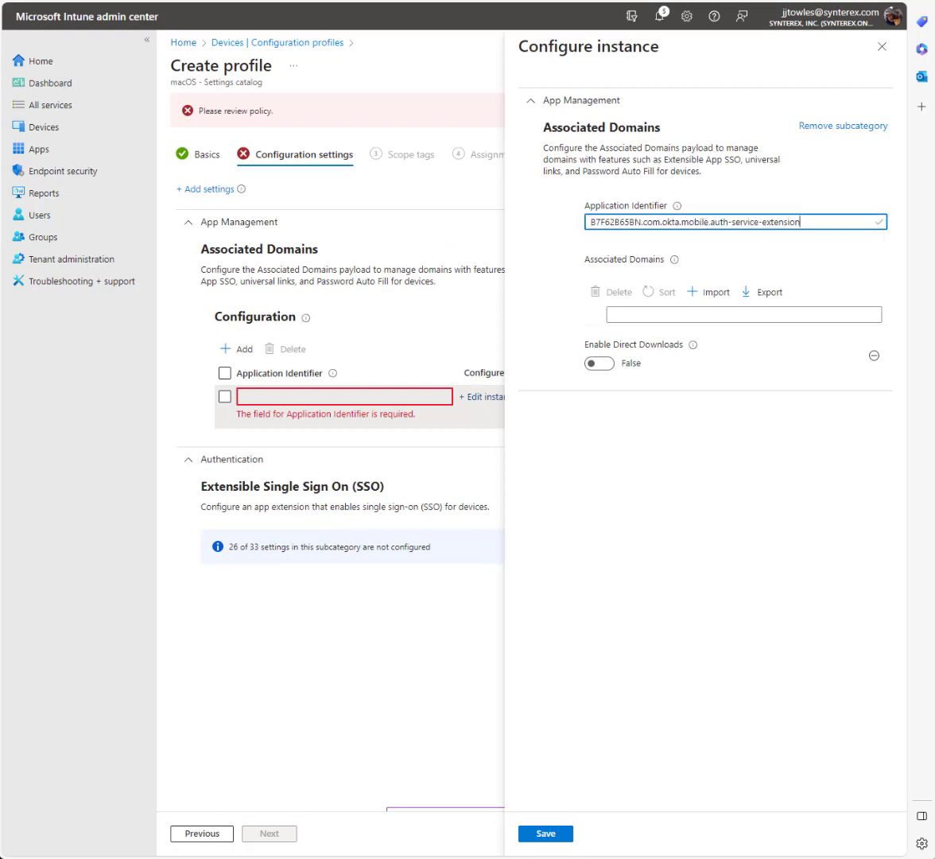
text(authsrv:synterex.okta.com)
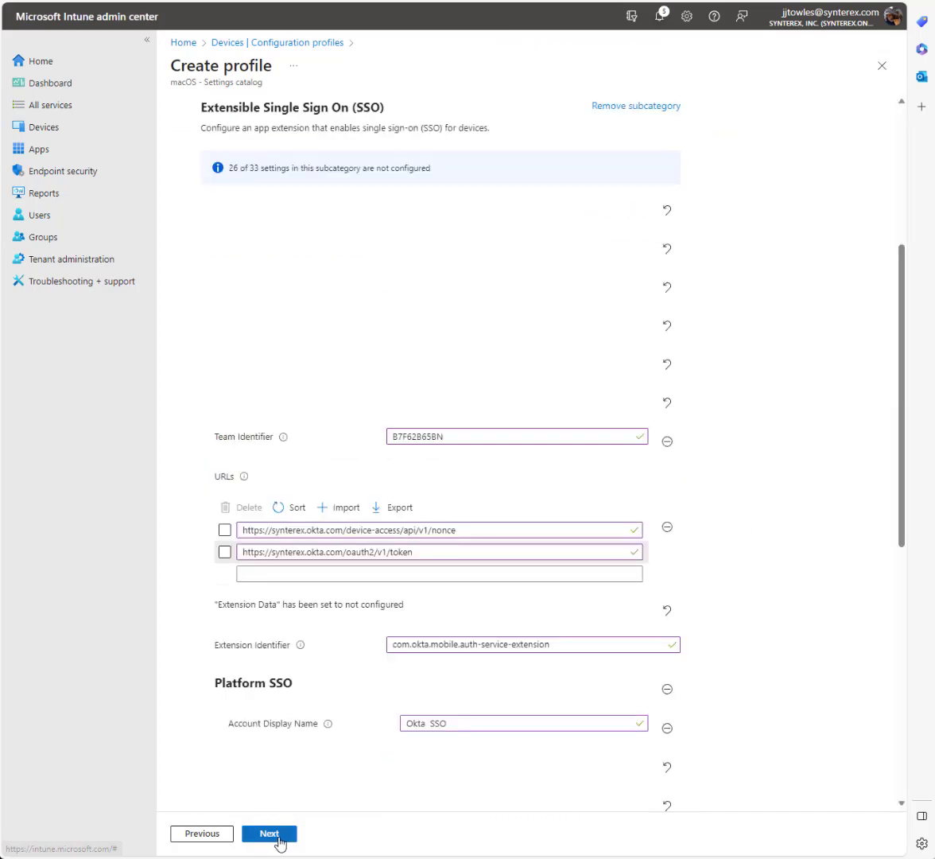
Review and create the Okta SSO macOS profile.
click(269, 834)
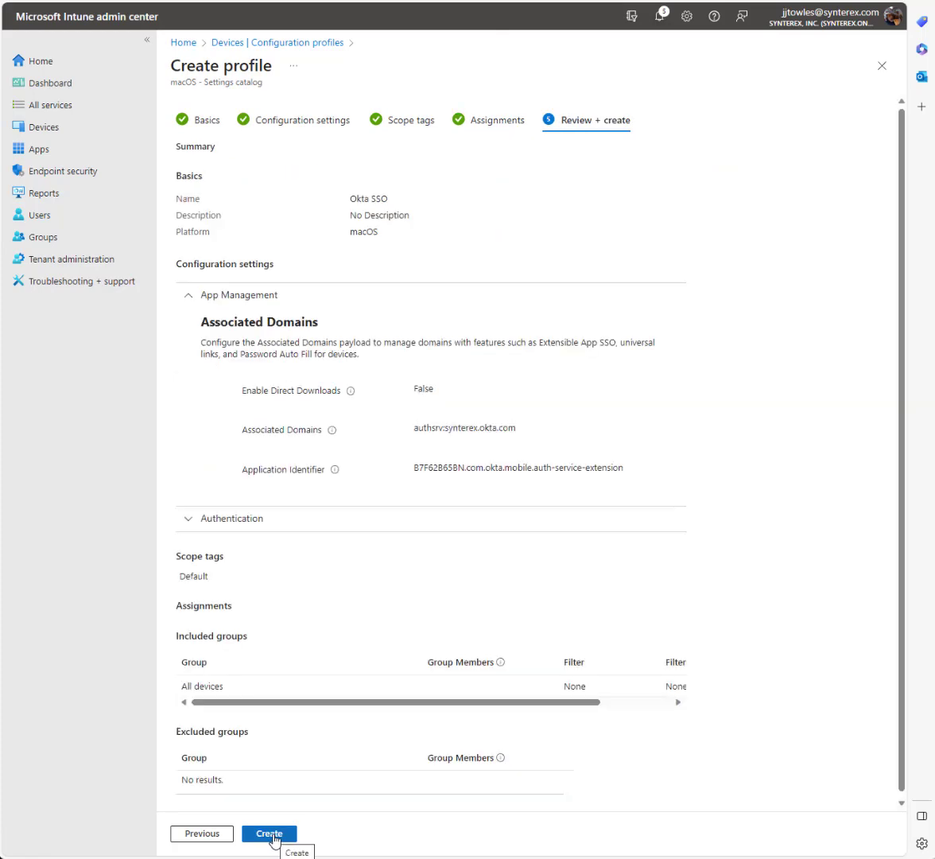
click(269, 834)
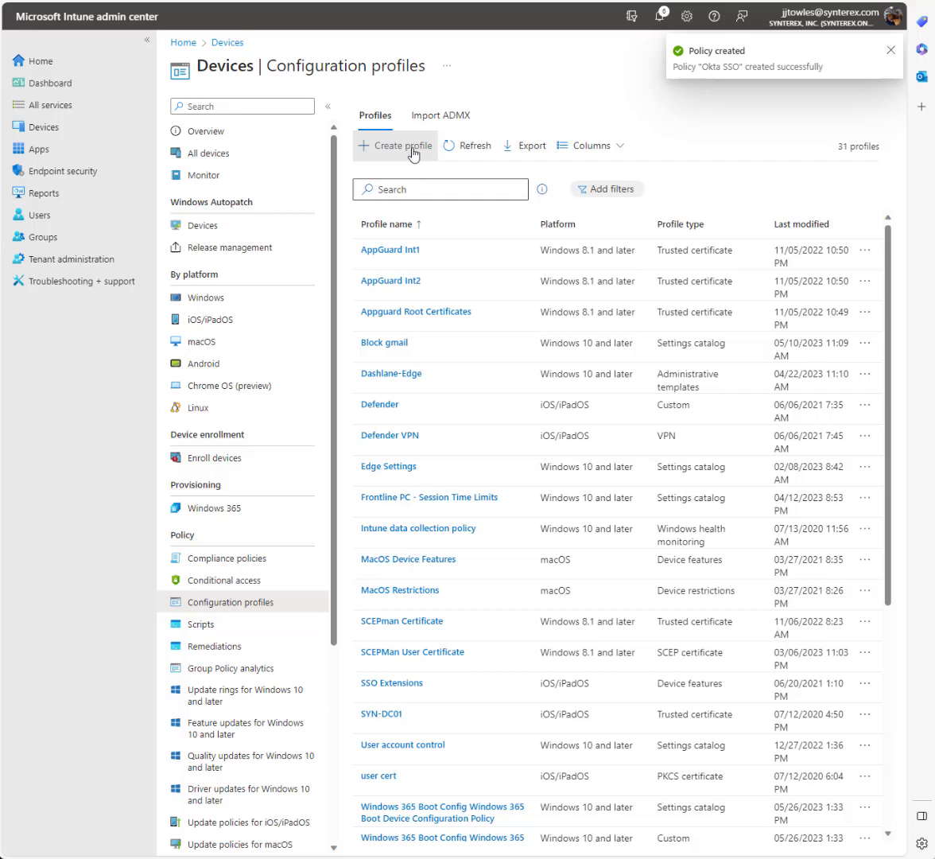
Start a second macOS profile using the Custom template and proceed to its configuration settings.
click(395, 146)
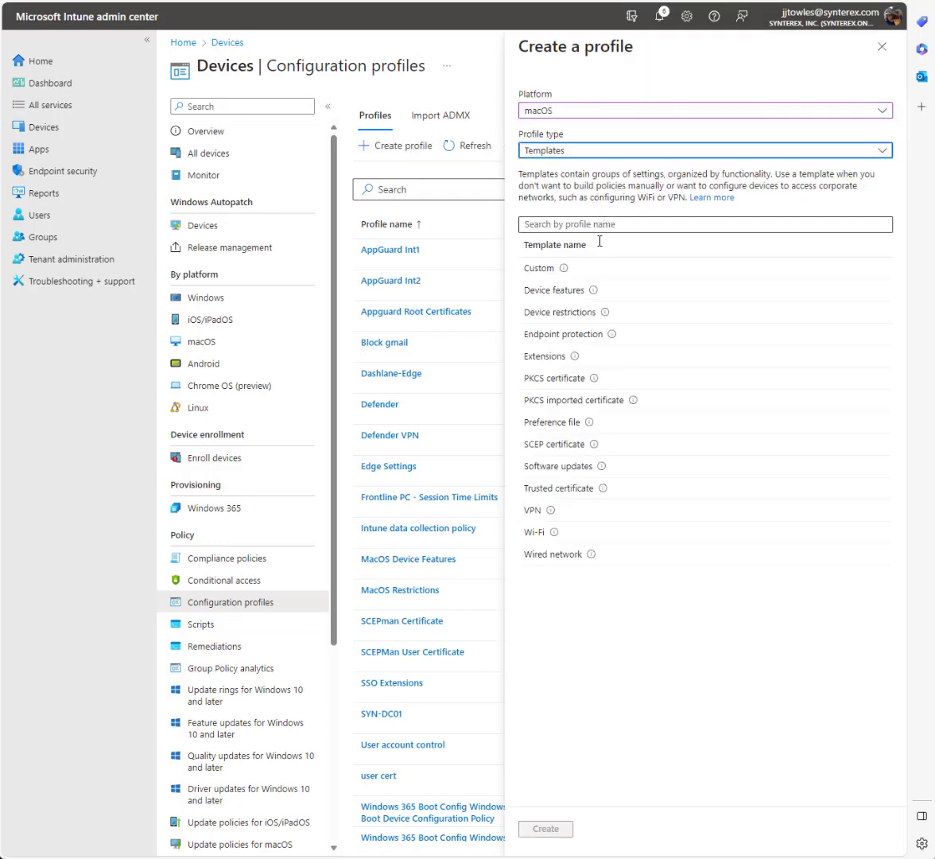
click(565, 334)
text(Okta SSO Mobile Profile)
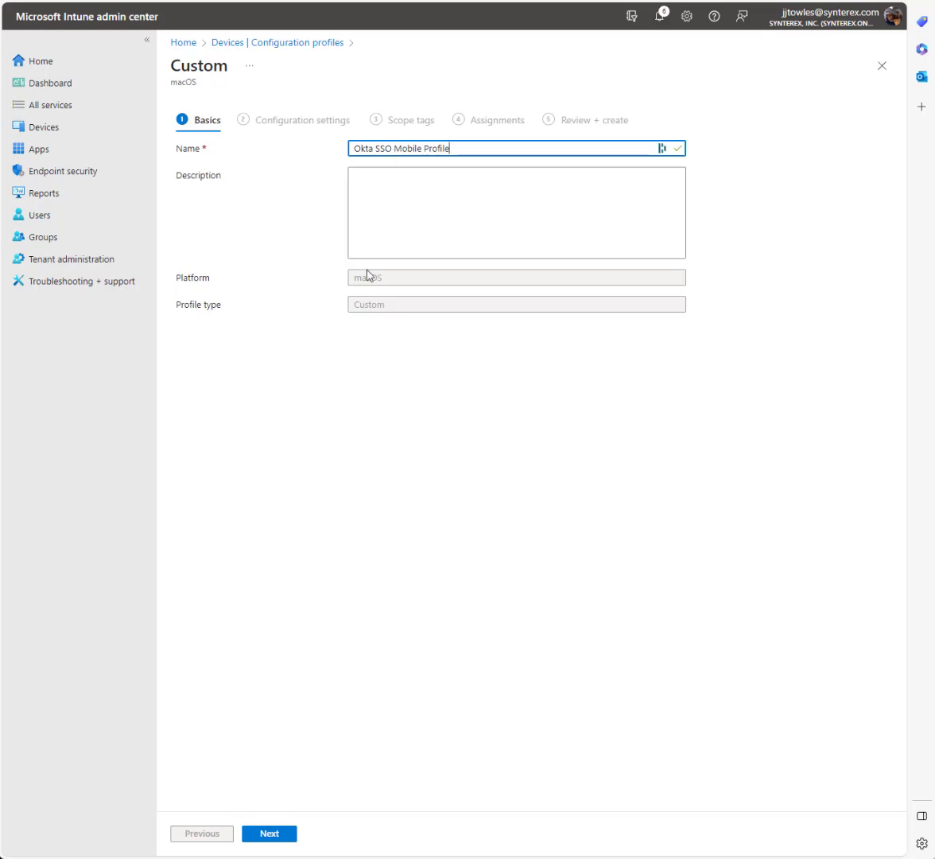
click(268, 834)
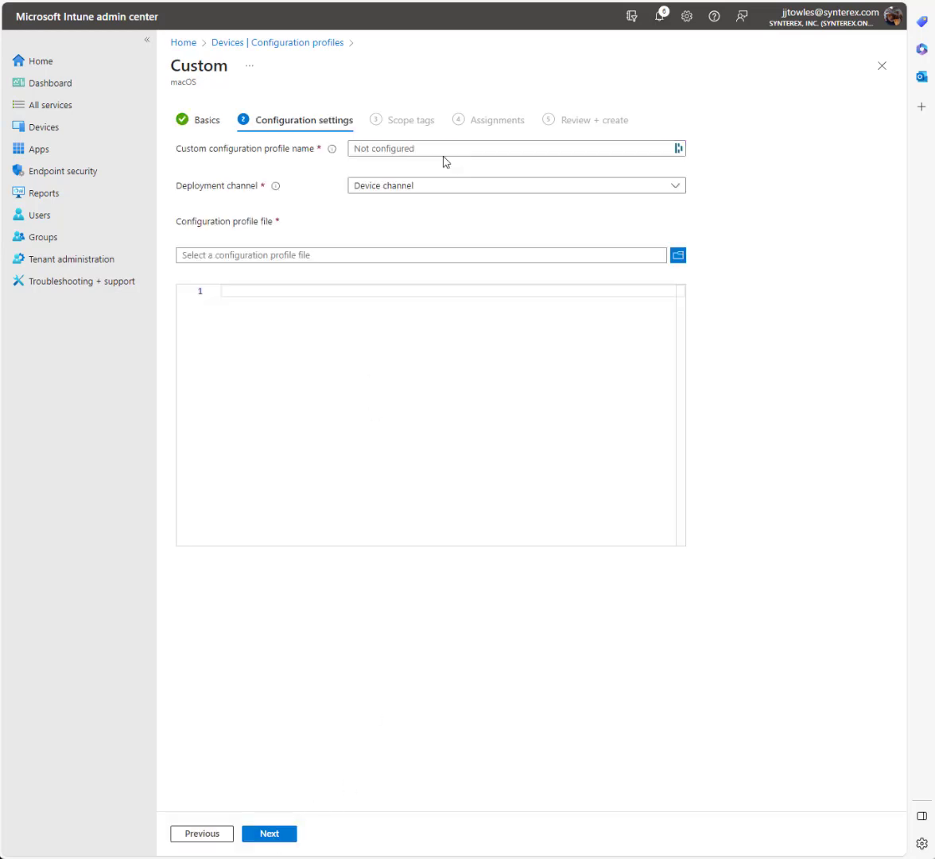
Name the custom profile Okta SSO Mobile Profile and upload oktamobile.mobileconfig as its payload.
text(Okta SSO Mobile Profile)
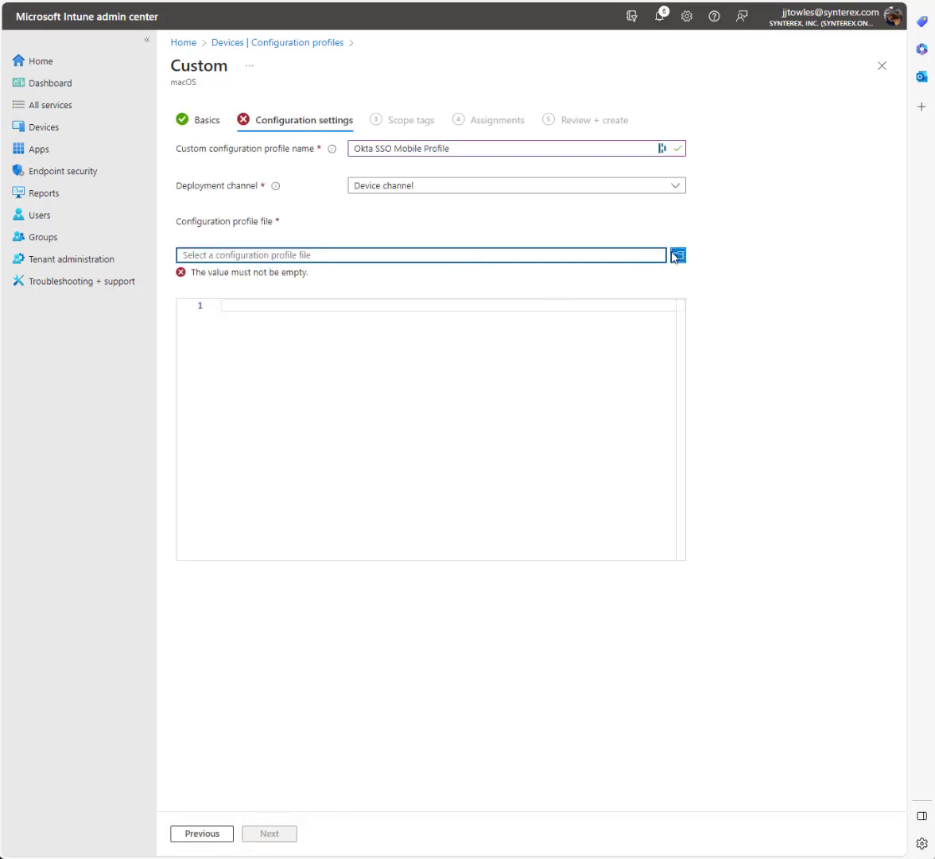
click(677, 254)
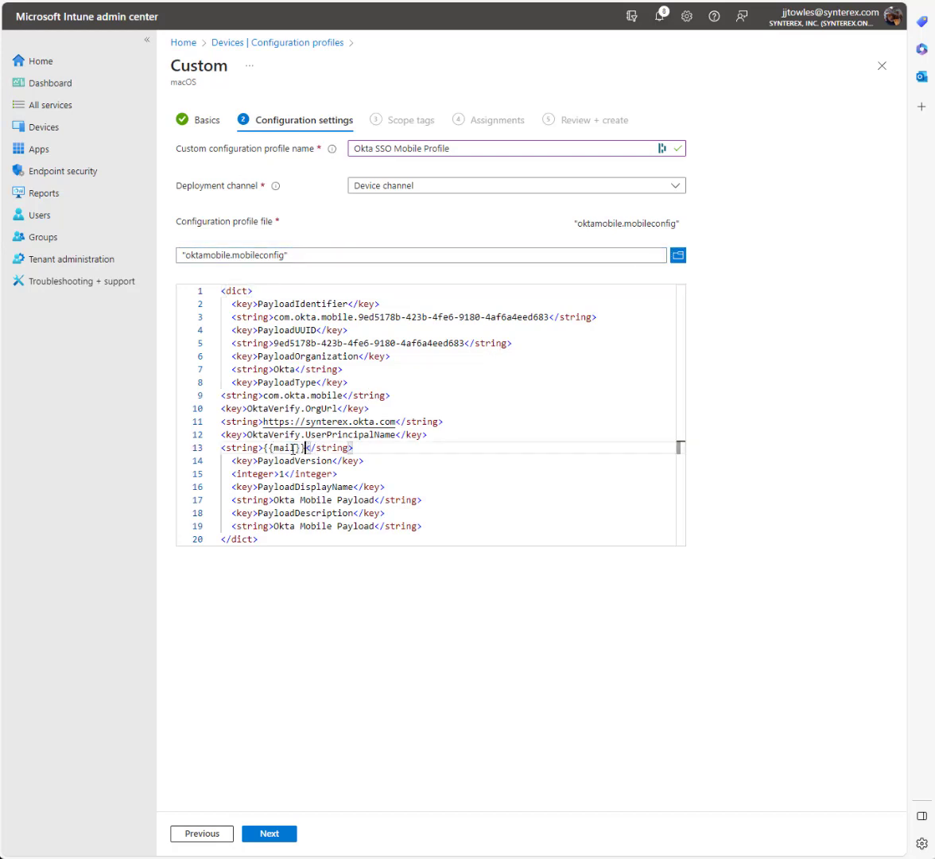
double_click(299, 447)
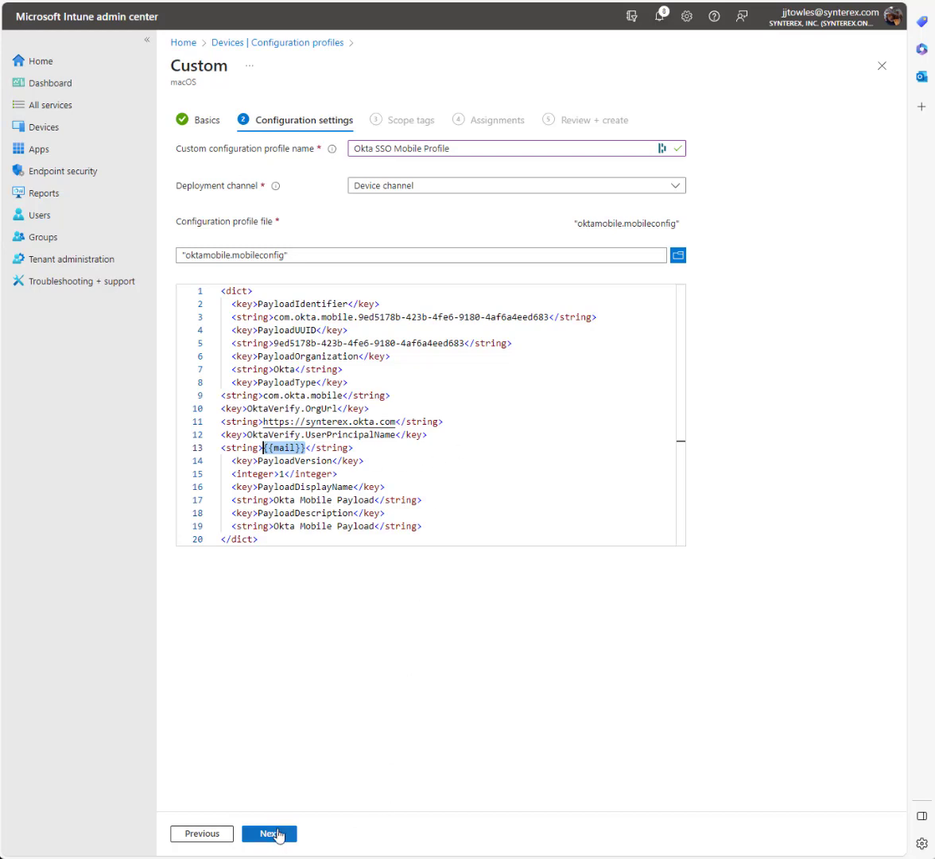
Advance through Assignments and Review and create the Okta SSO Mobile Profile.
click(269, 834)
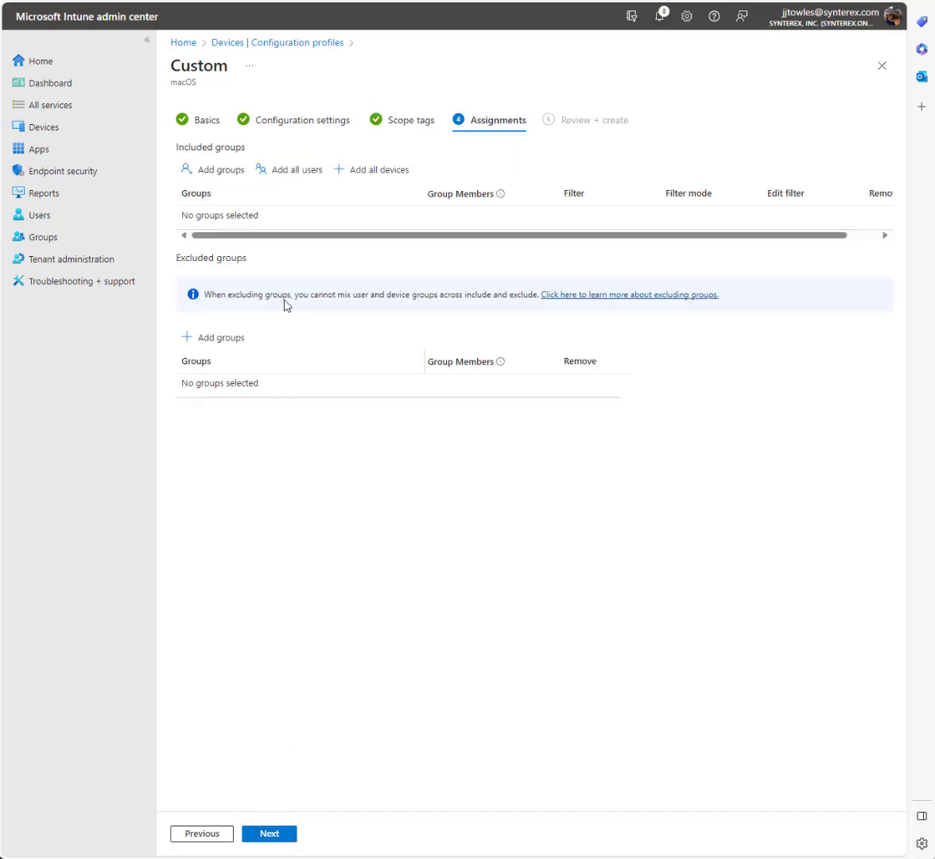
click(371, 169)
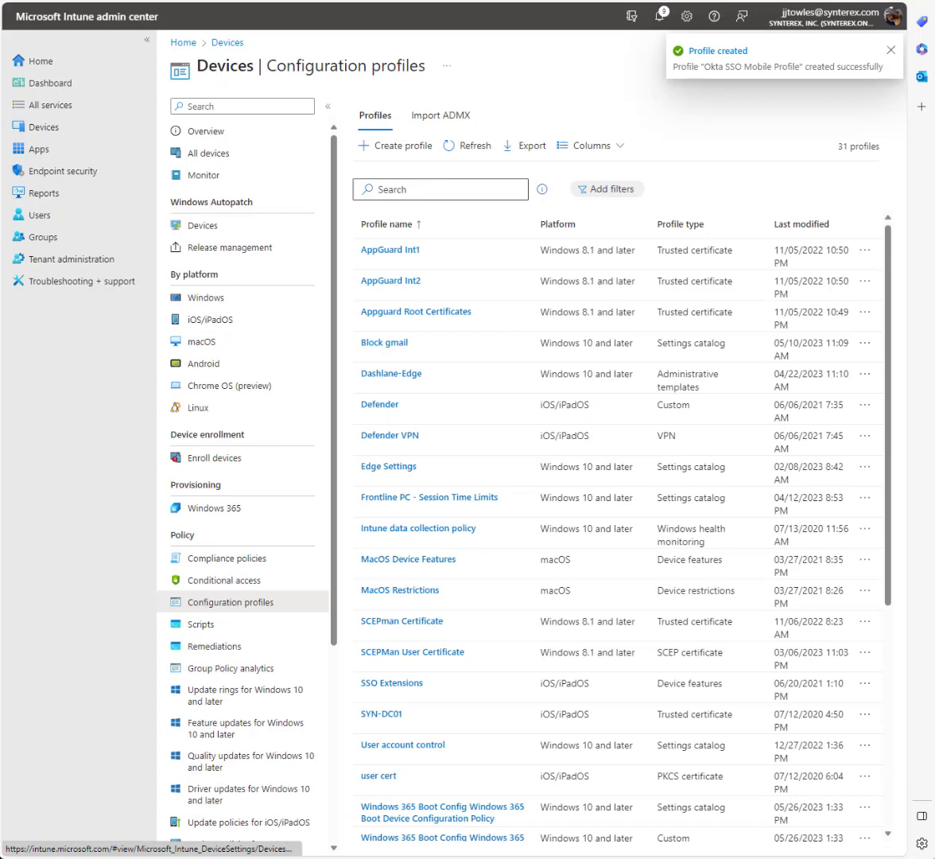
Start the custom macOS Okta SSO Extension profile with its mobileconfig and move past settings.
click(395, 147)
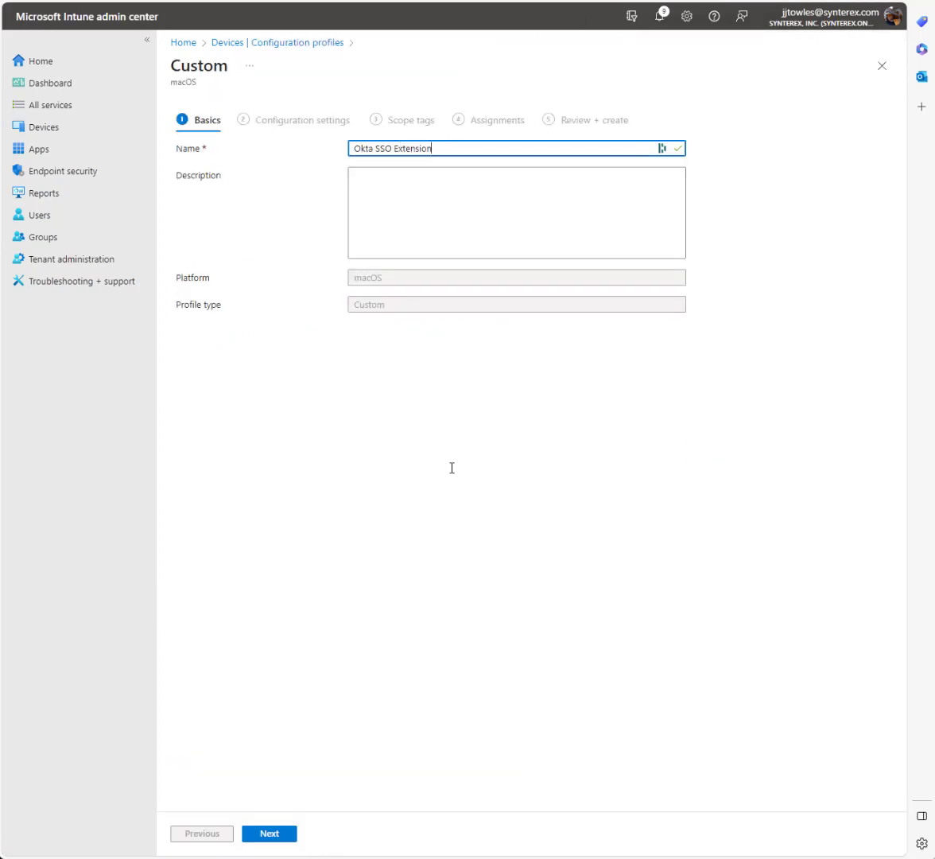
click(268, 834)
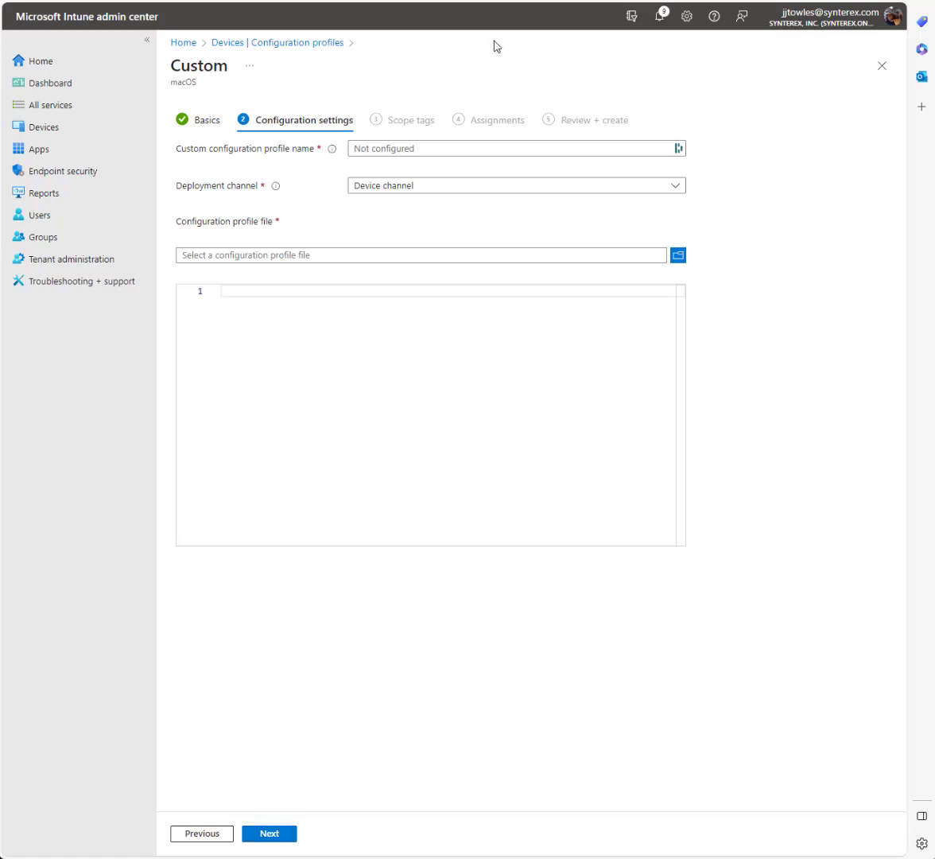
click(269, 834)
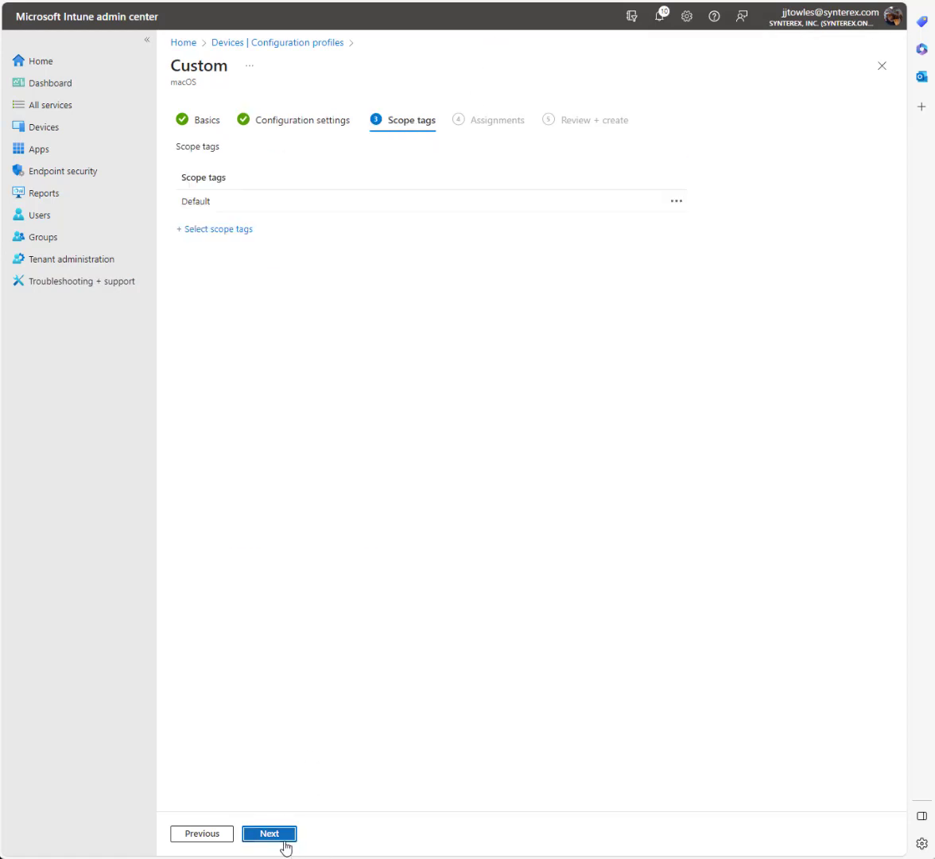
Assign the Okta SSO Extension profile to all devices and create it.
click(269, 834)
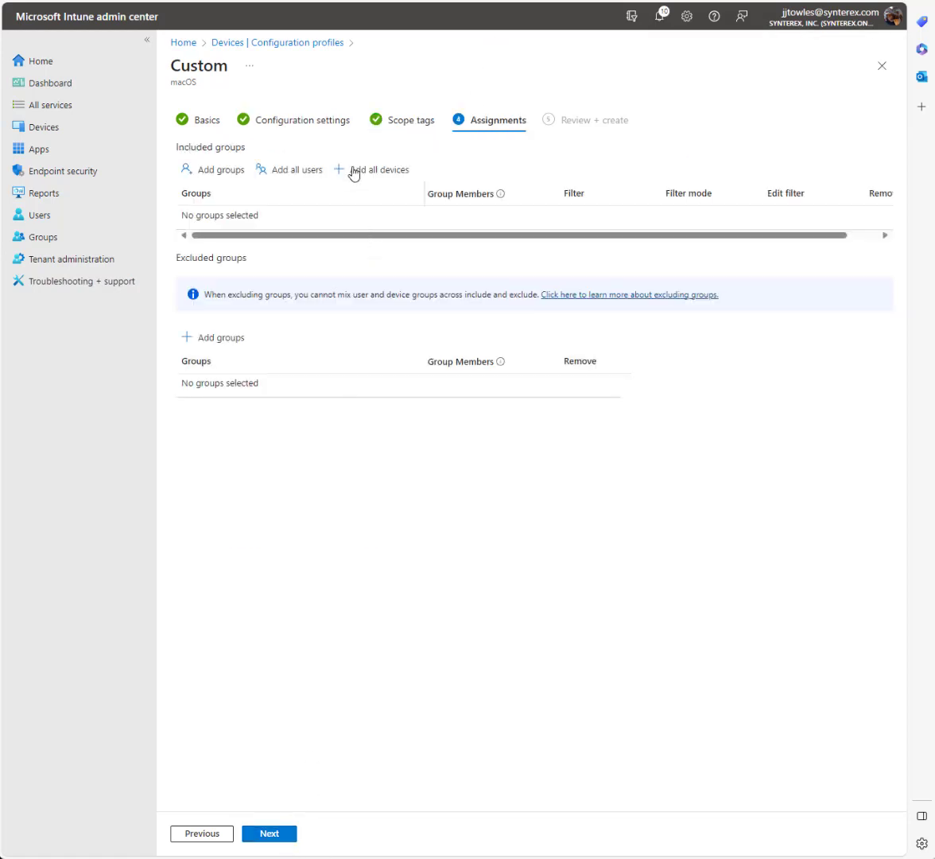
click(269, 833)
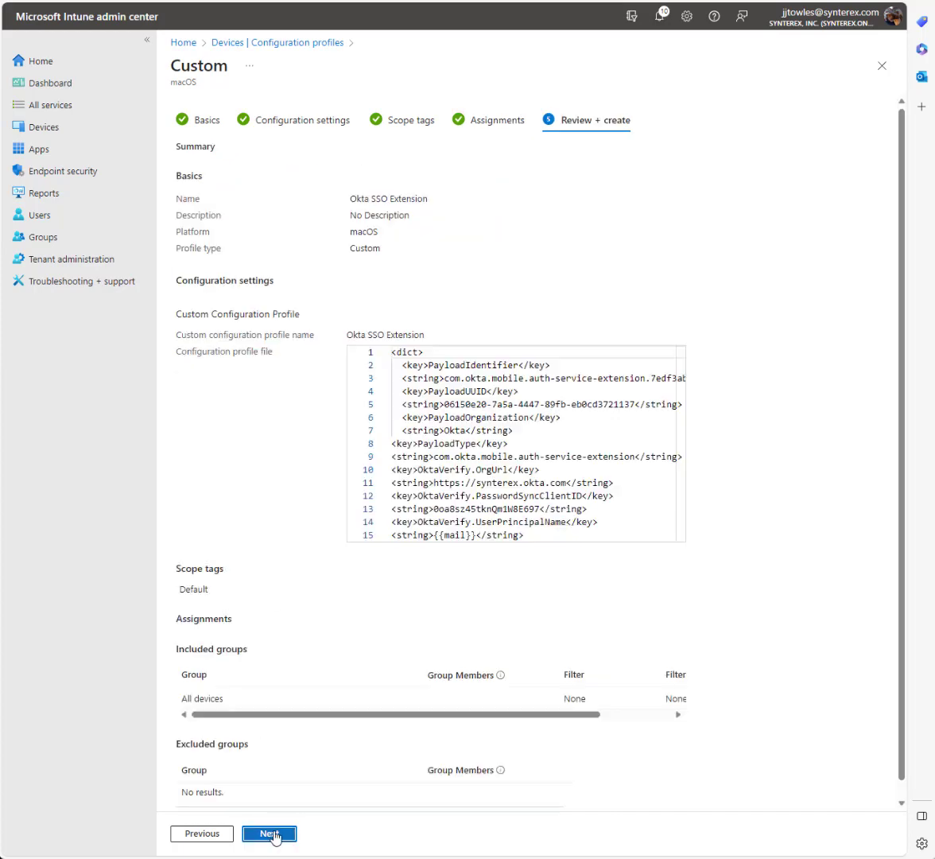
click(269, 834)
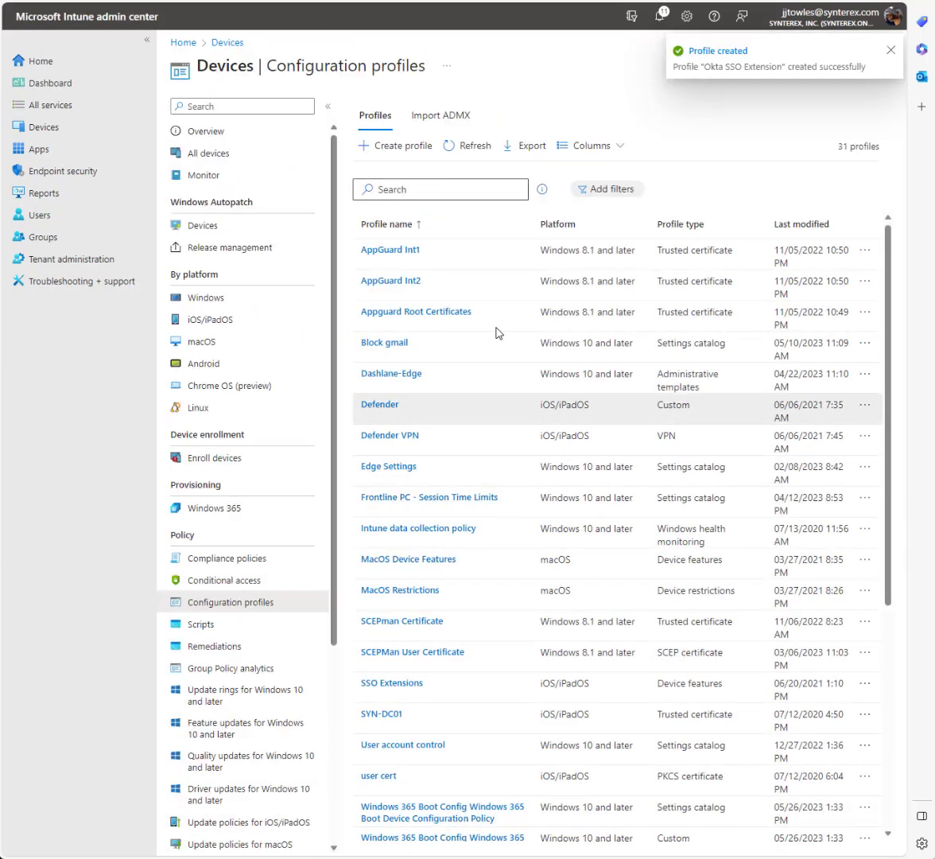